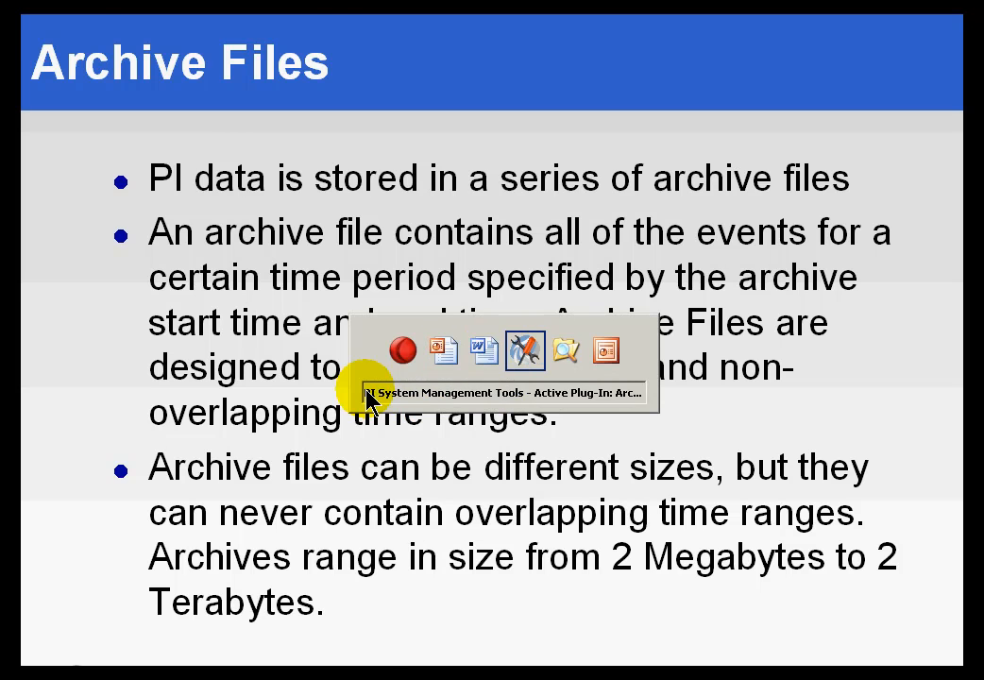
# Switch to PI System Management Tools and select the third archive file for piserver2.
pyautogui.click(83, 387)
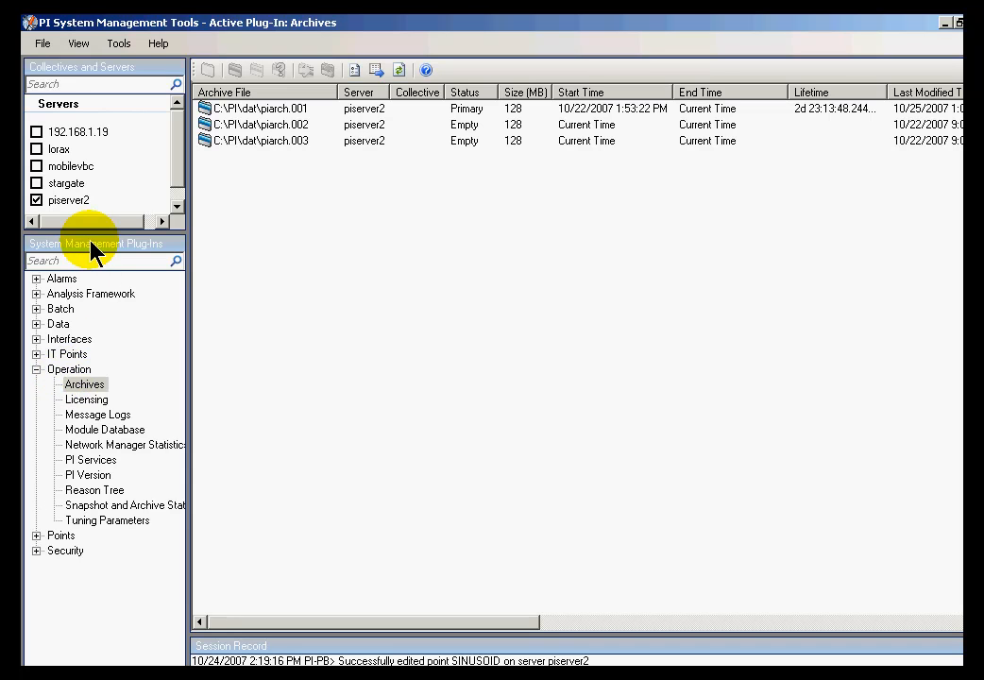
pyautogui.moveTo(75, 391)
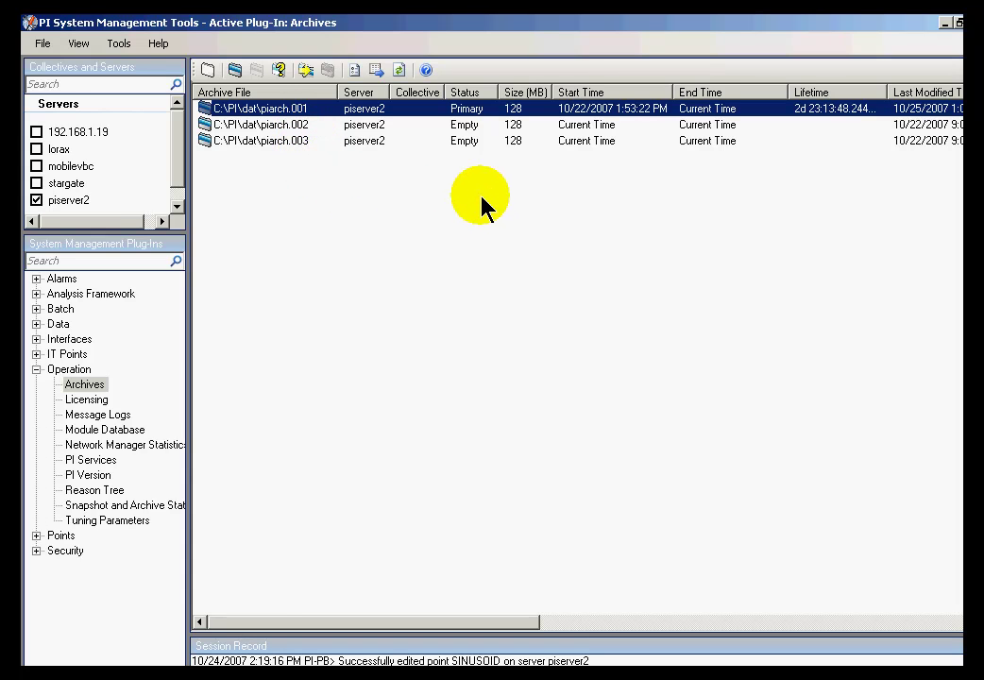
pyautogui.moveTo(491, 201)
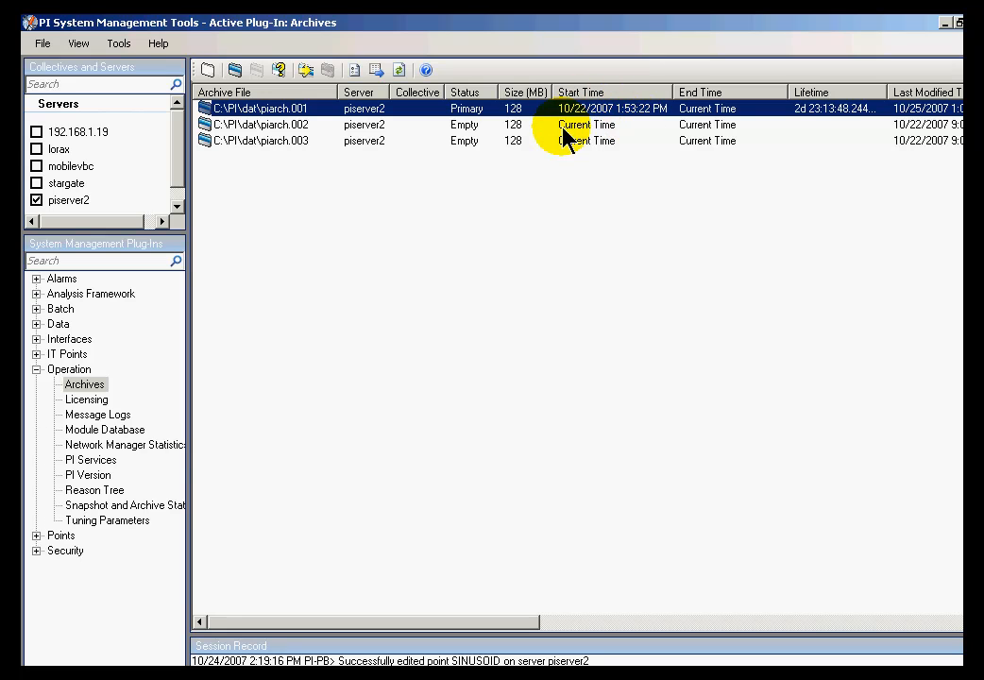
pyautogui.moveTo(601, 134)
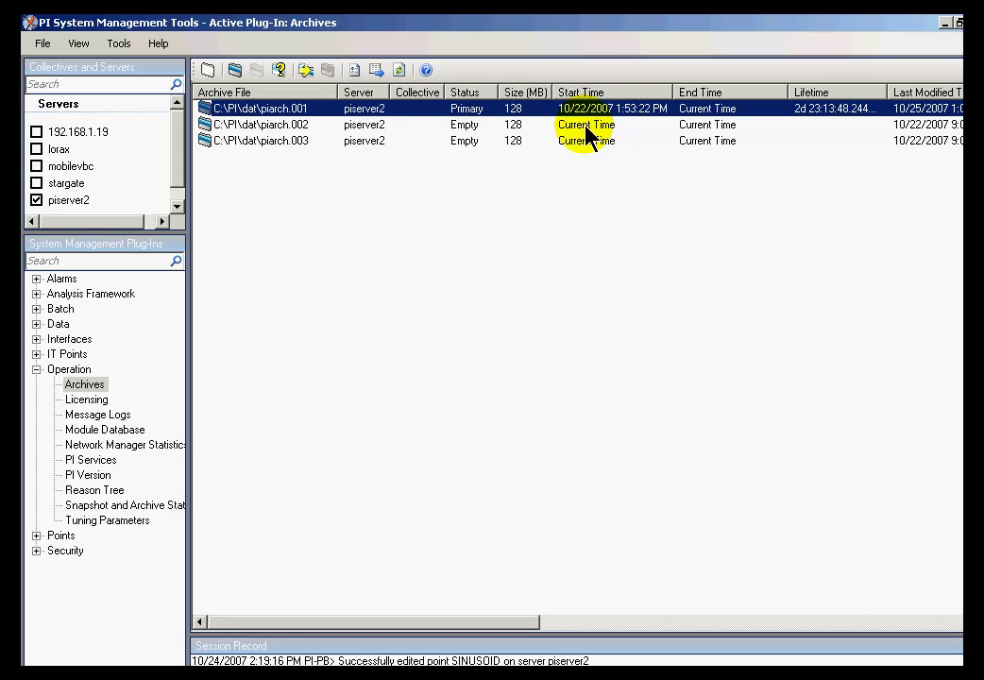
pyautogui.moveTo(563, 148)
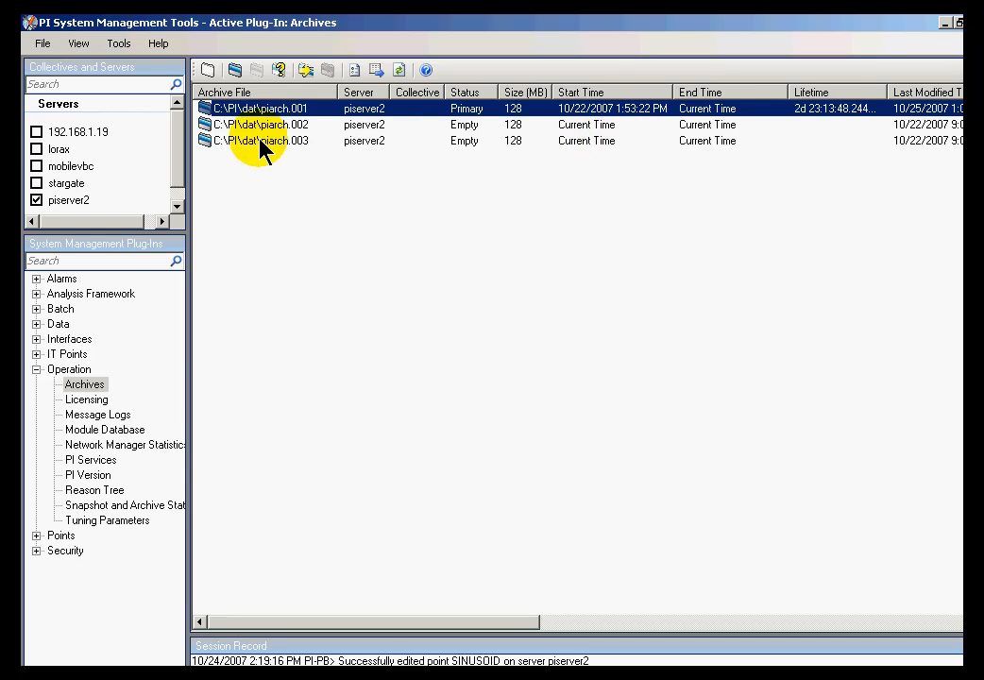
pyautogui.click(264, 140)
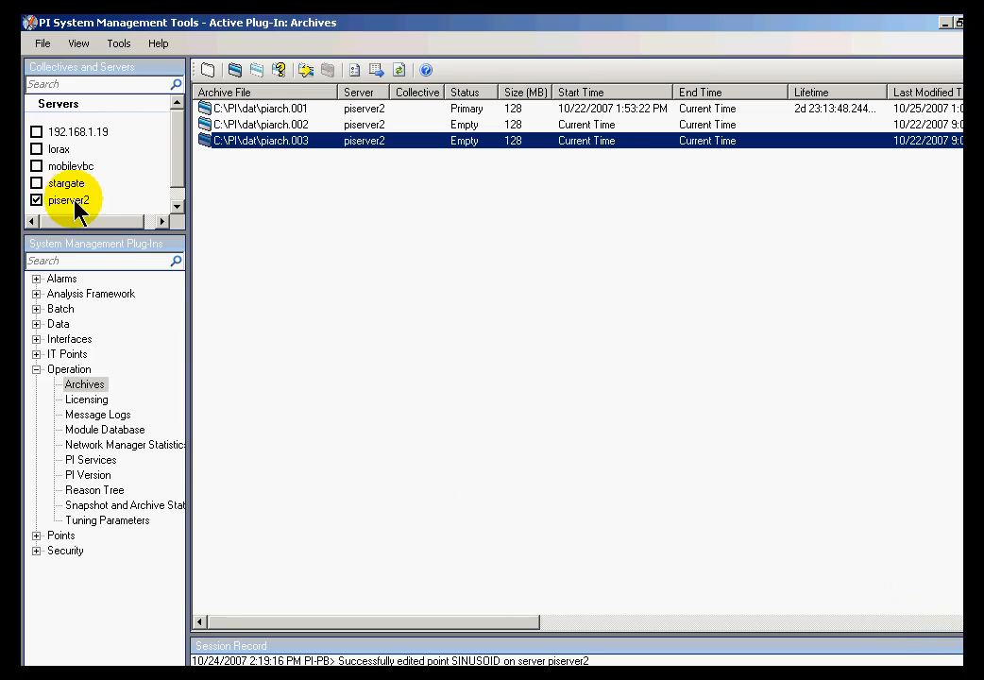
# Show lorax's archives instead of piserver2's and sort them by archive order number.
pyautogui.click(36, 200)
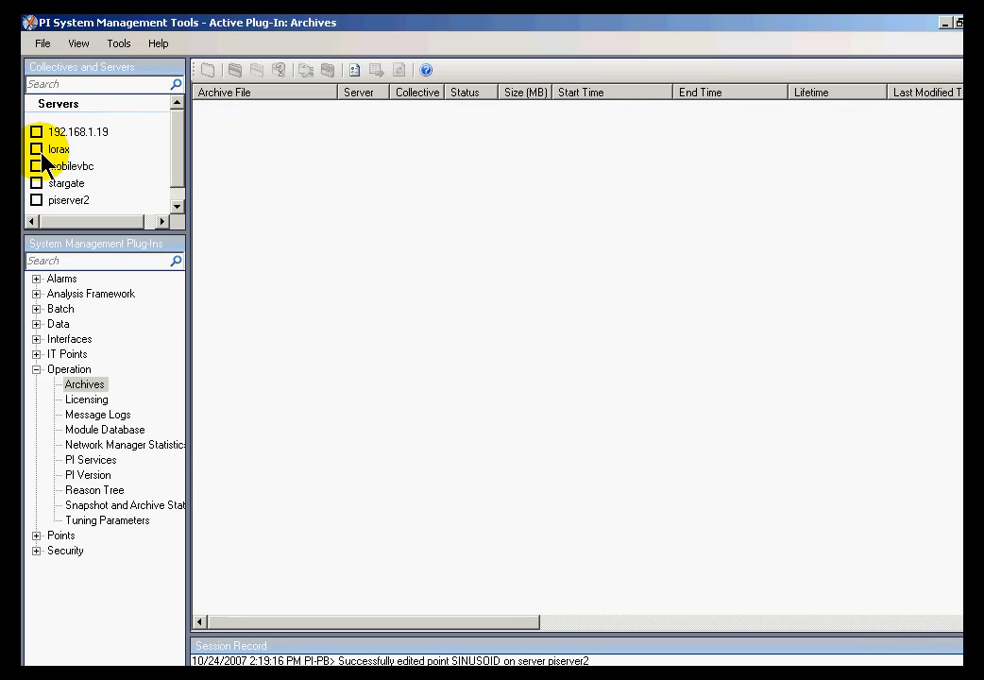
pyautogui.click(34, 148)
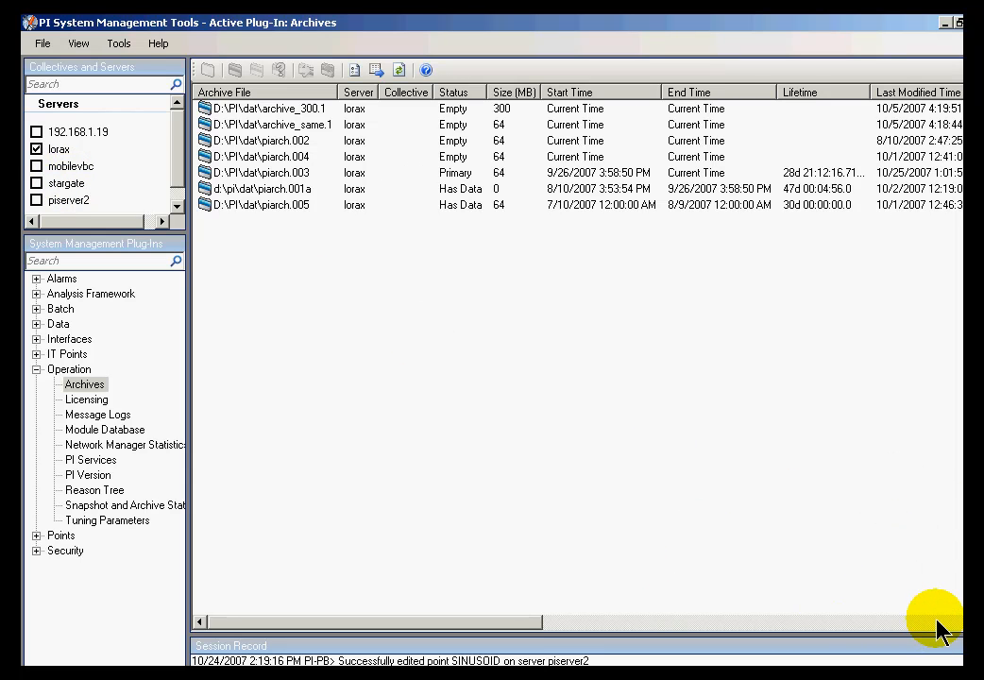
pyautogui.hscroll(3)
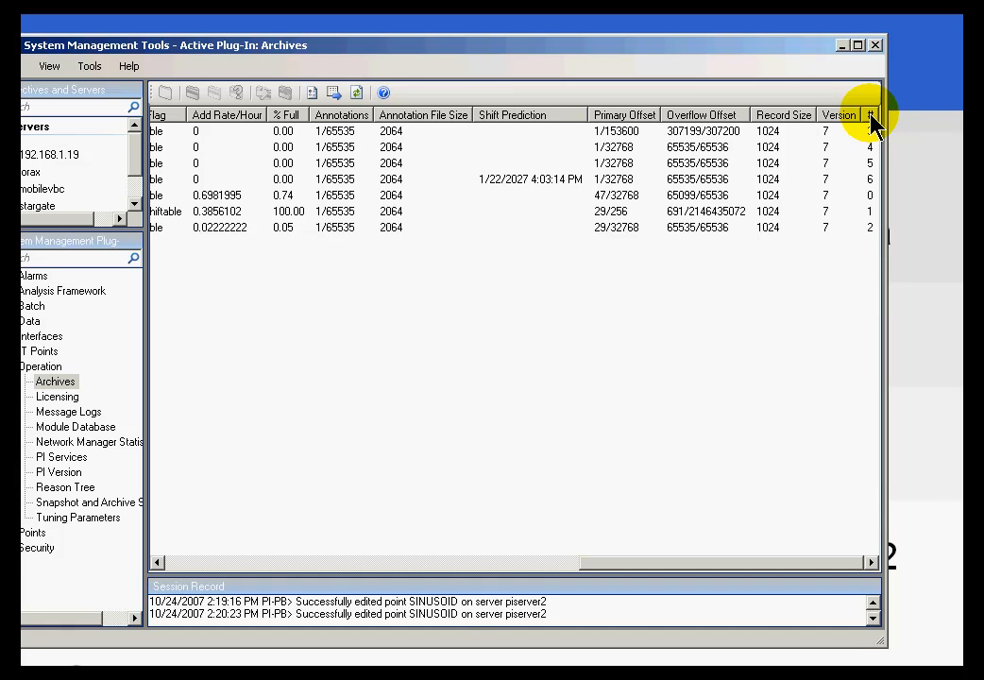
pyautogui.click(873, 115)
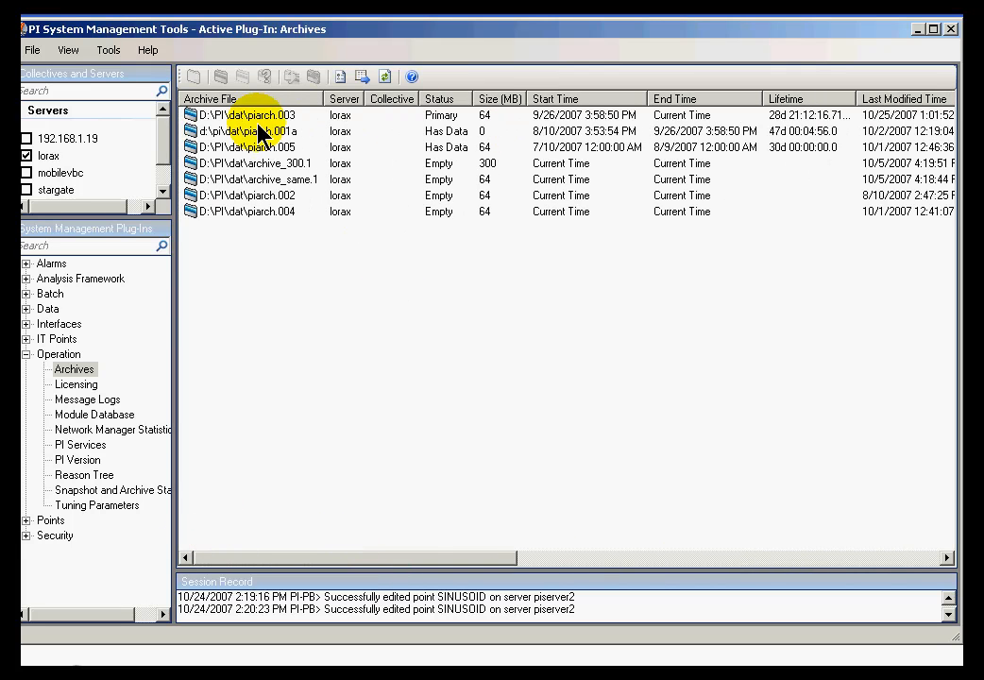
pyautogui.click(247, 115)
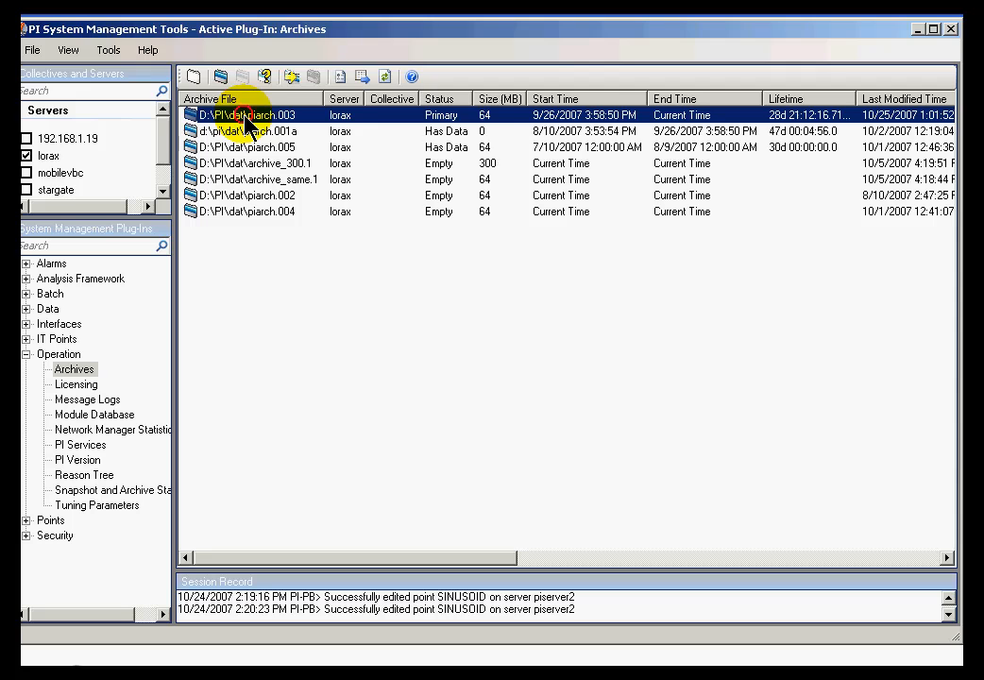
pyautogui.moveTo(546, 132)
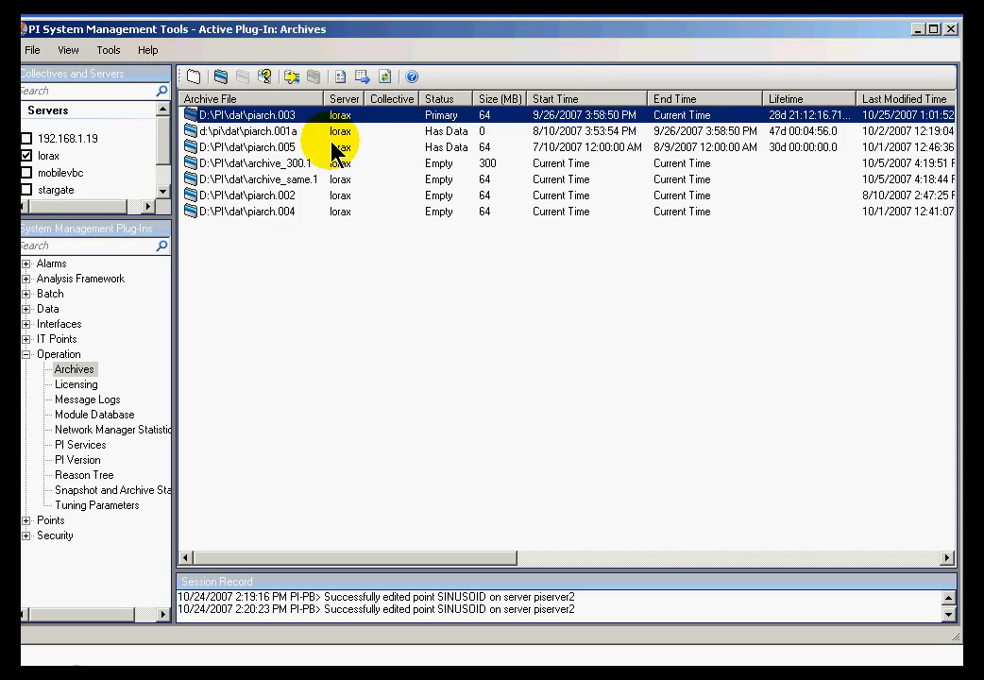
pyautogui.click(242, 130)
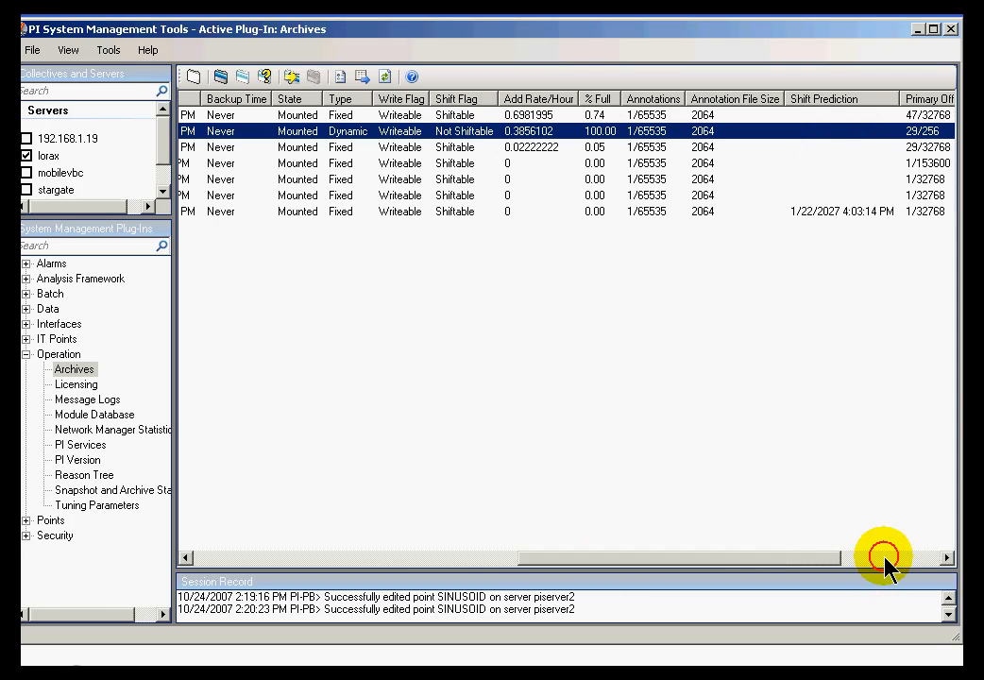
pyautogui.click(948, 560)
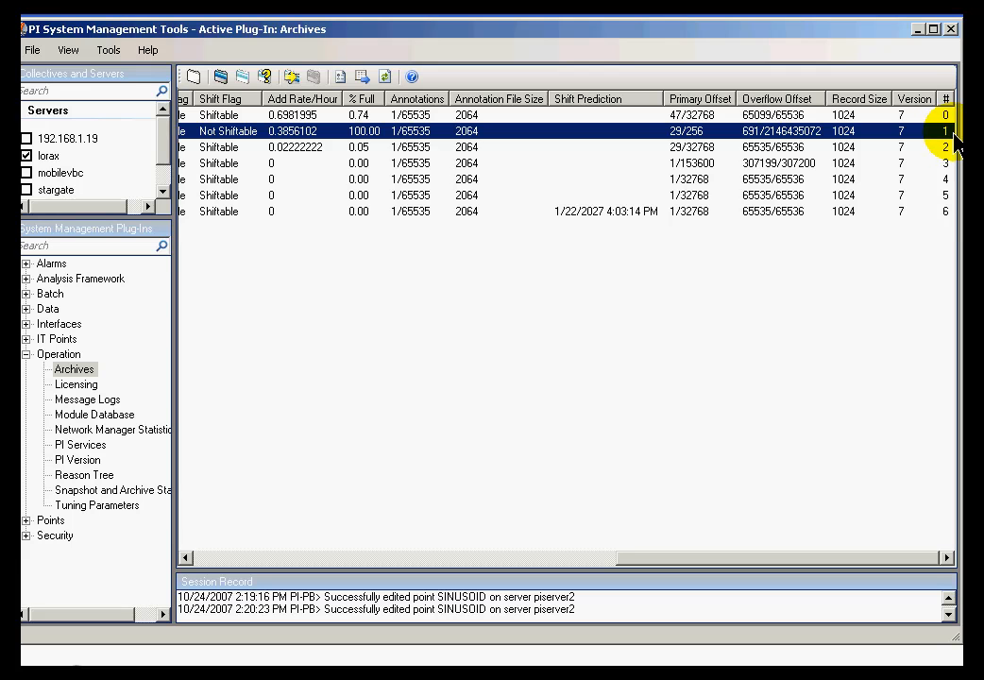
pyautogui.moveTo(424, 552)
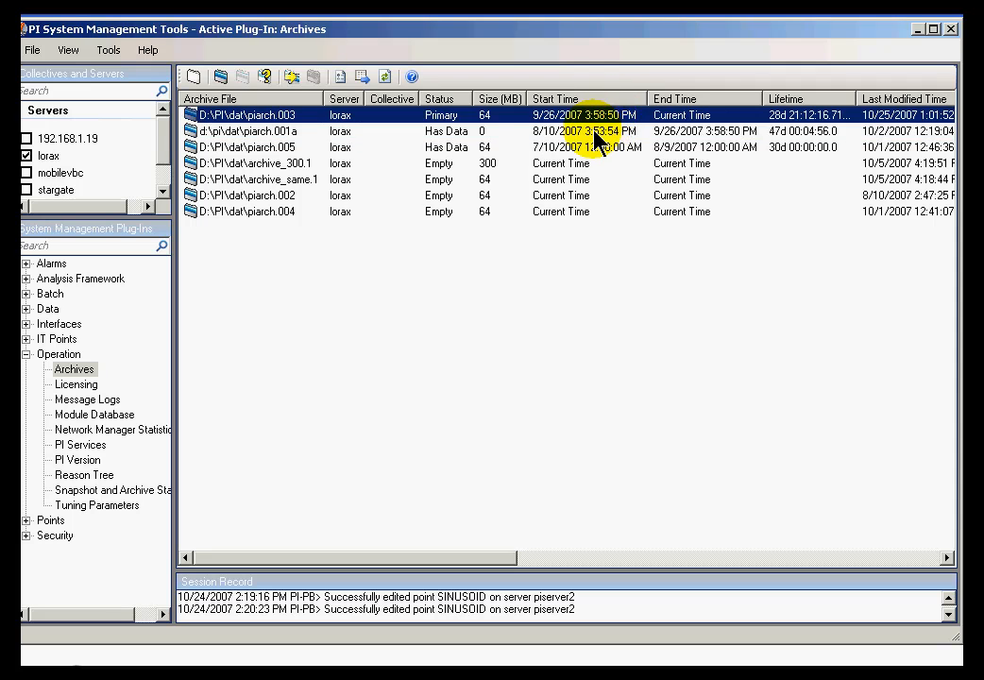
pyautogui.click(249, 130)
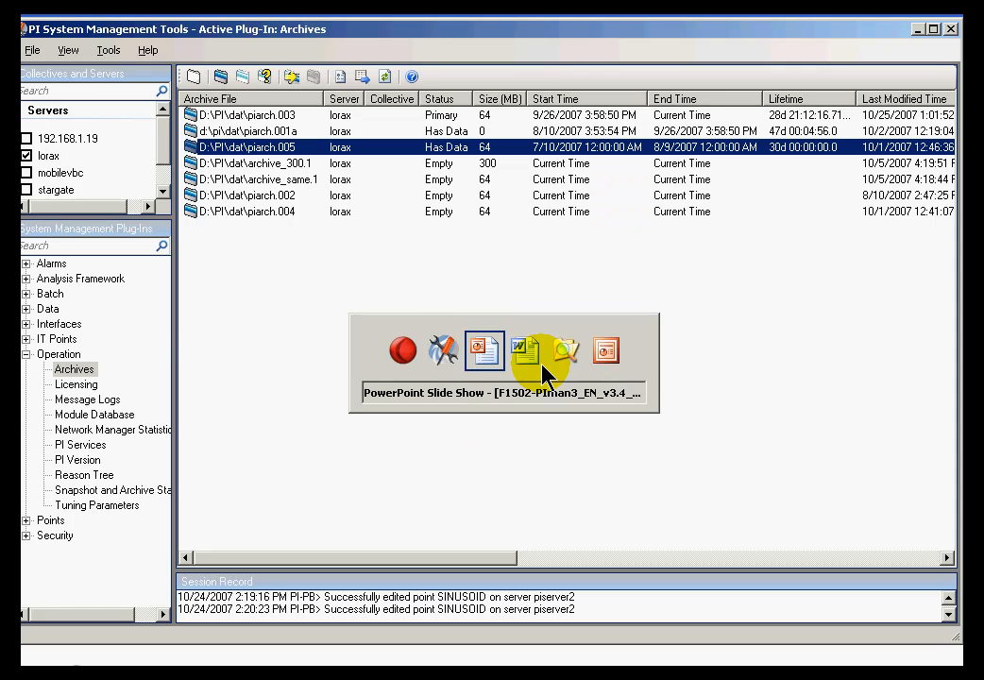
# Return to the slide show and draw a green bar for the first archive's time range.
pyautogui.click(514, 353)
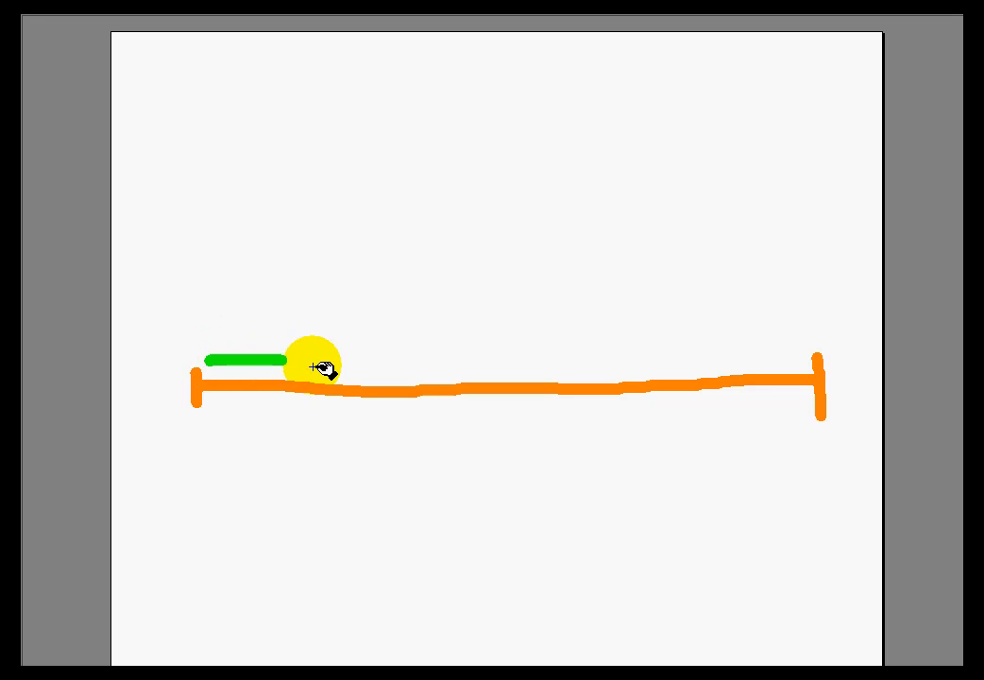
pyautogui.moveTo(314, 378); pyautogui.dragTo(210, 434)
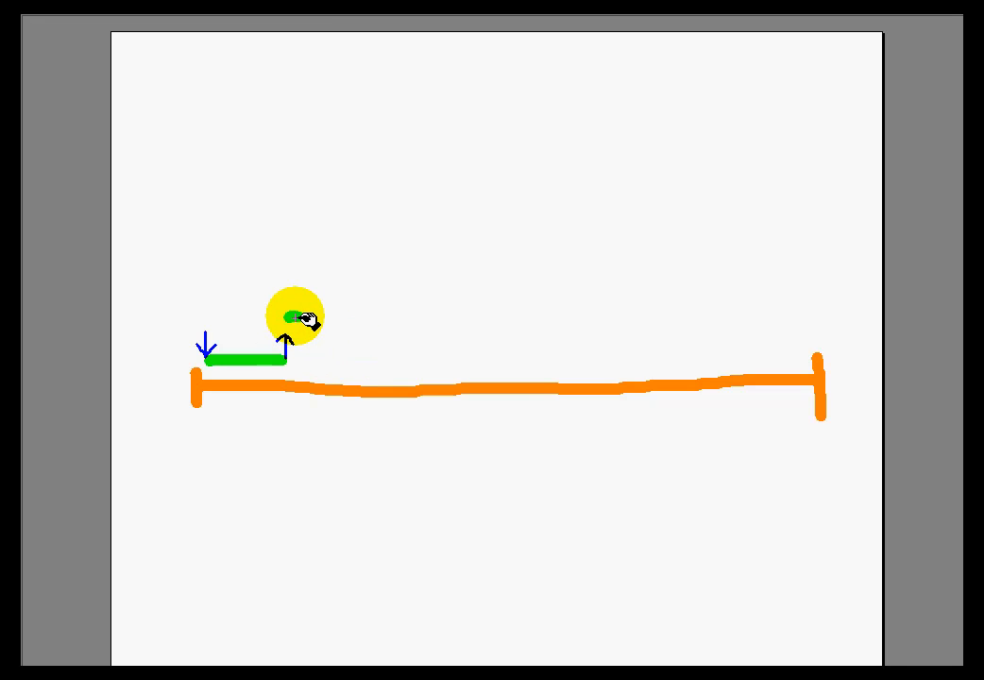
# Draw the second archive's range starting where the first ends, with its start and end marked.
pyautogui.moveTo(287, 315); pyautogui.dragTo(382, 319)
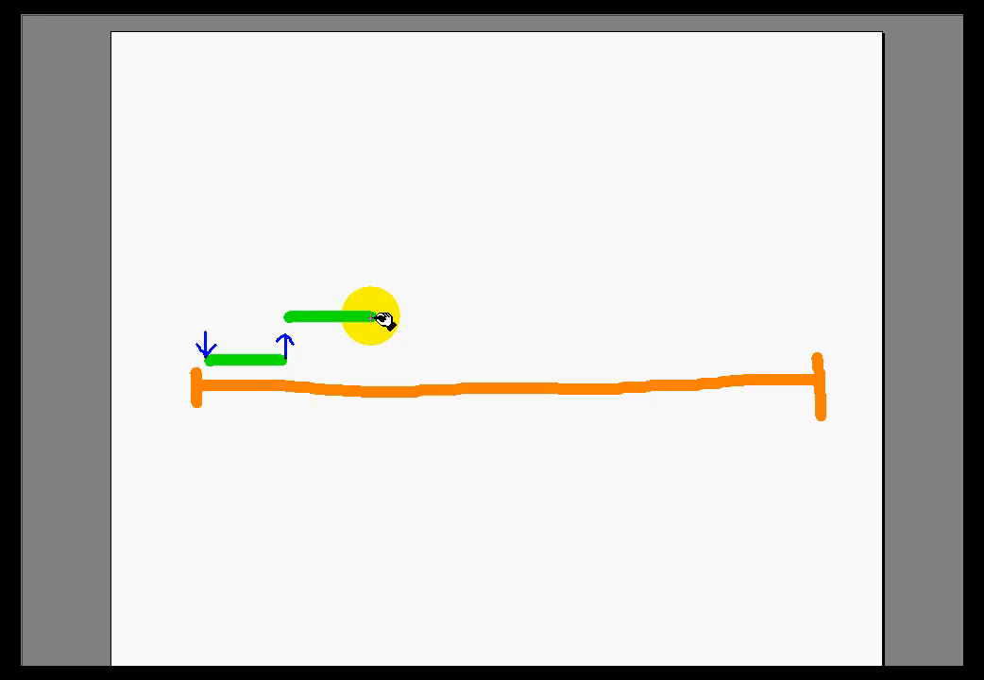
pyautogui.moveTo(377, 317); pyautogui.dragTo(249, 367)
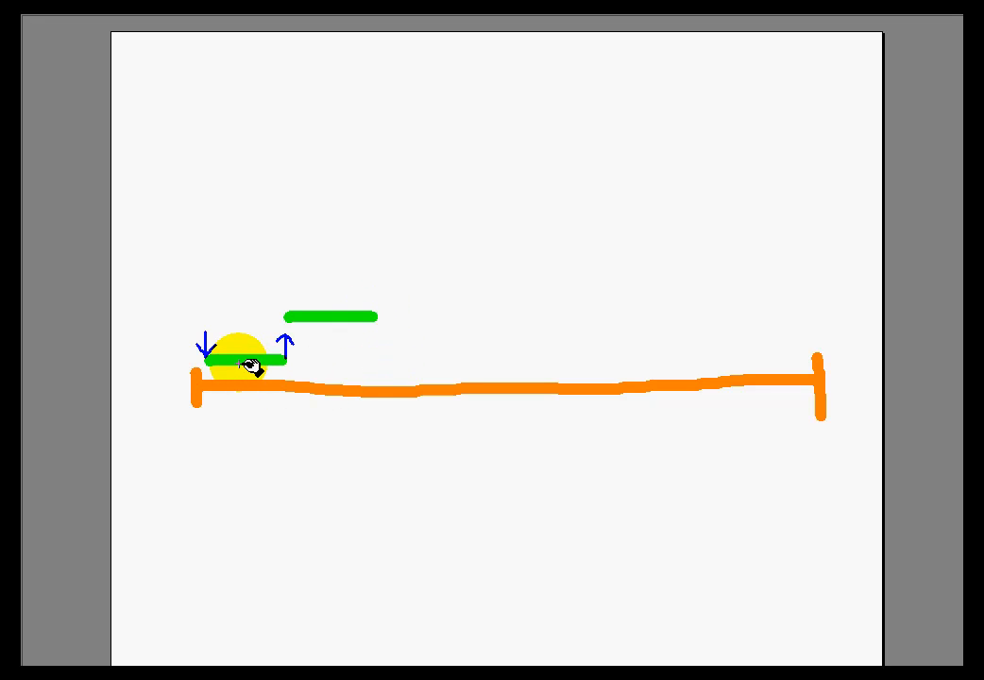
pyautogui.moveTo(246, 367); pyautogui.dragTo(357, 317)
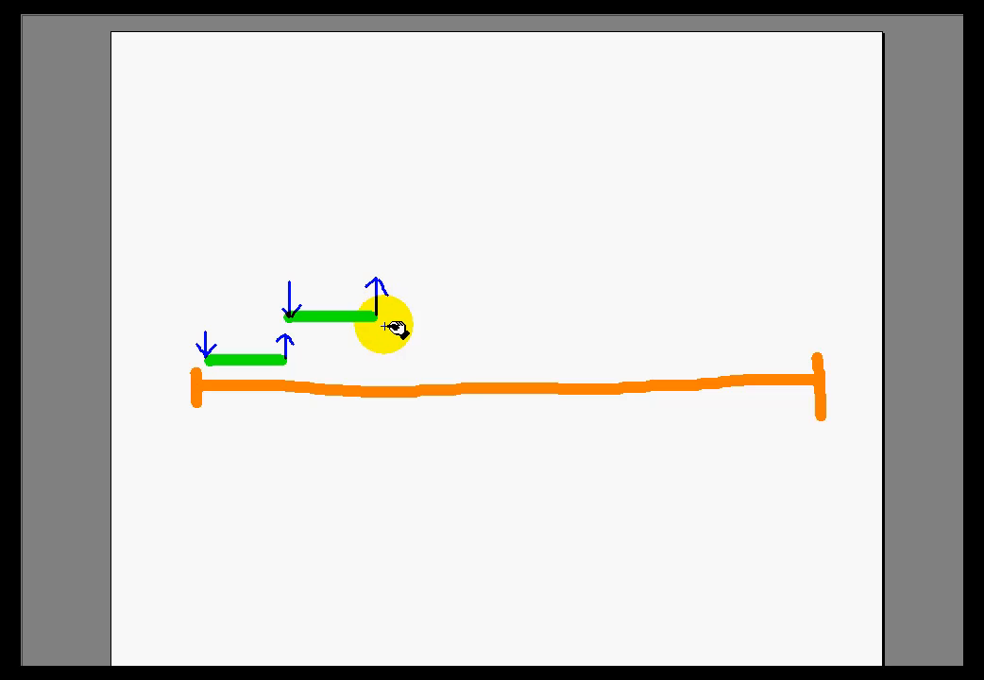
pyautogui.moveTo(385, 325); pyautogui.dragTo(369, 293)
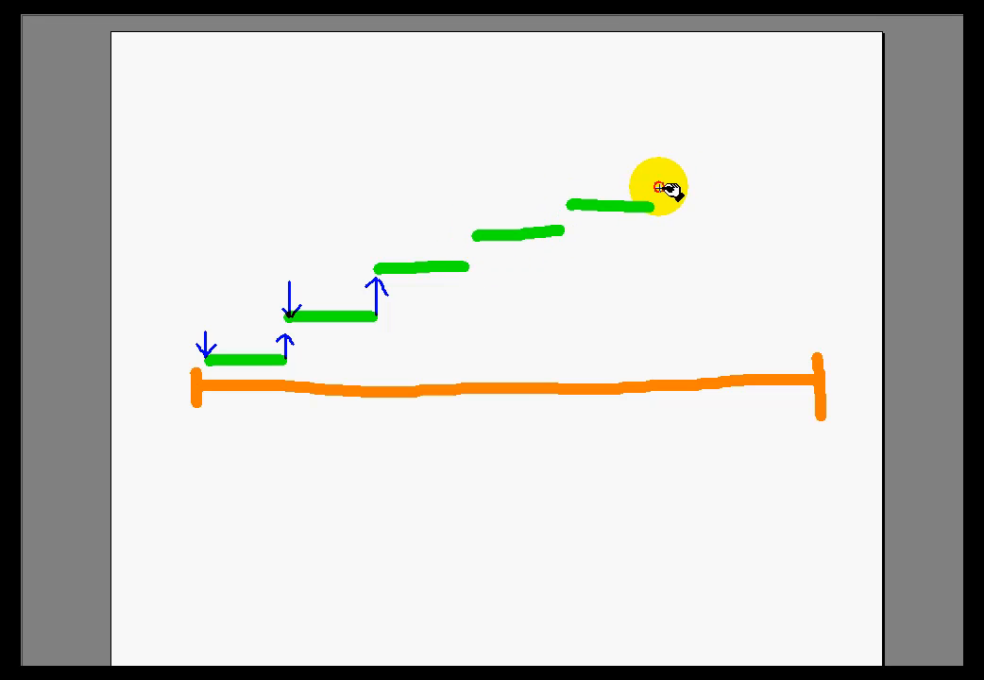
# Extend the rising staircase of later archive ranges rightward and mark their boundaries.
pyautogui.moveTo(661, 188); pyautogui.dragTo(752, 173)
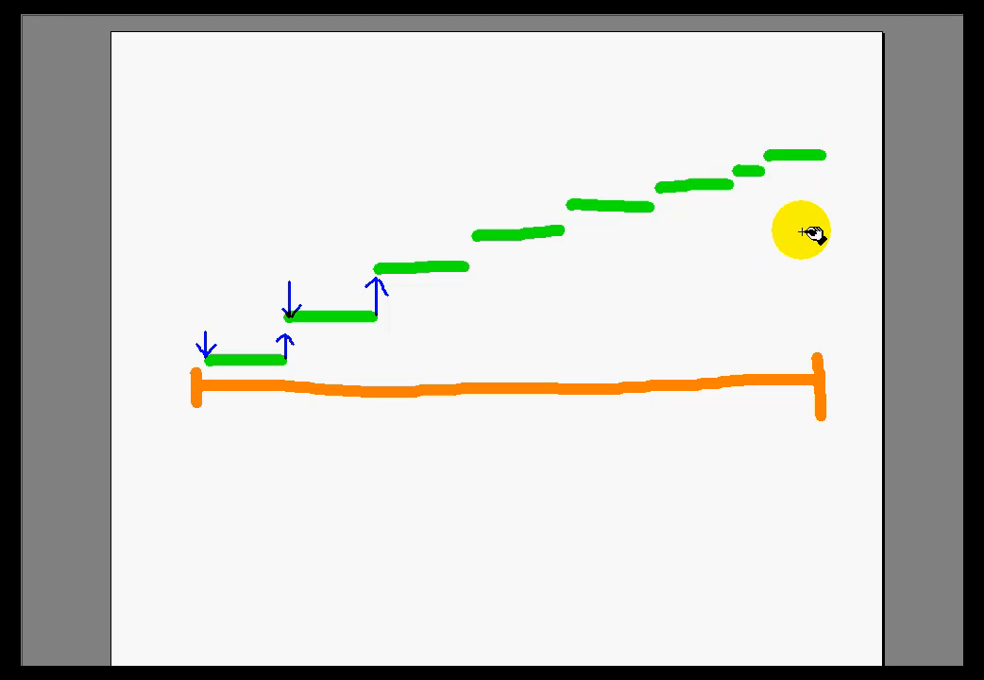
pyautogui.moveTo(797, 238)
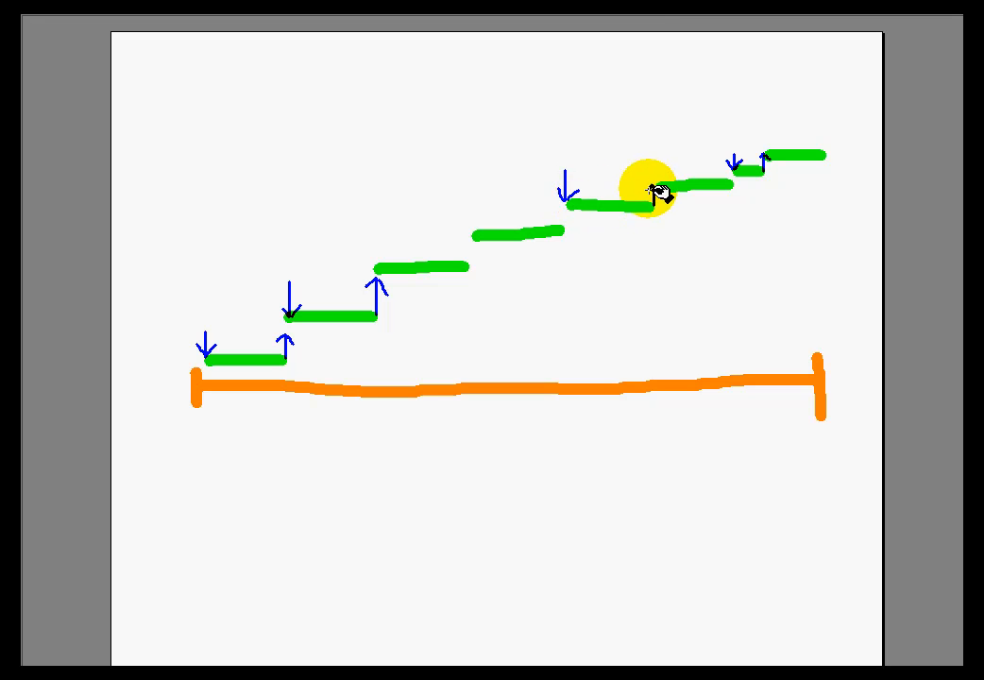
pyautogui.moveTo(650, 182); pyautogui.dragTo(722, 287)
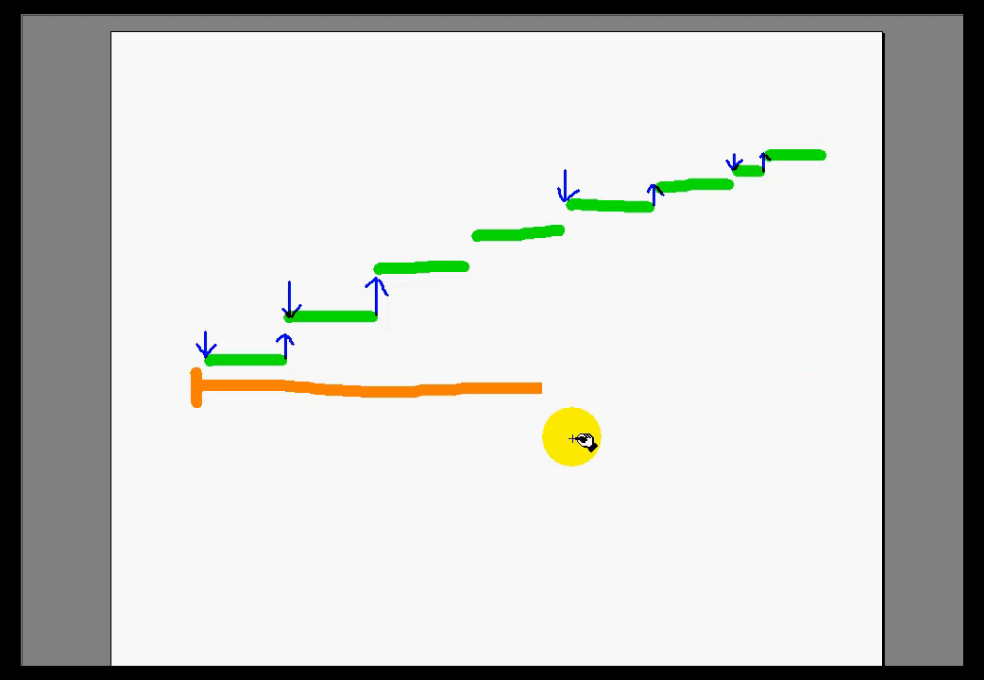
pyautogui.moveTo(576, 442); pyautogui.dragTo(469, 432)
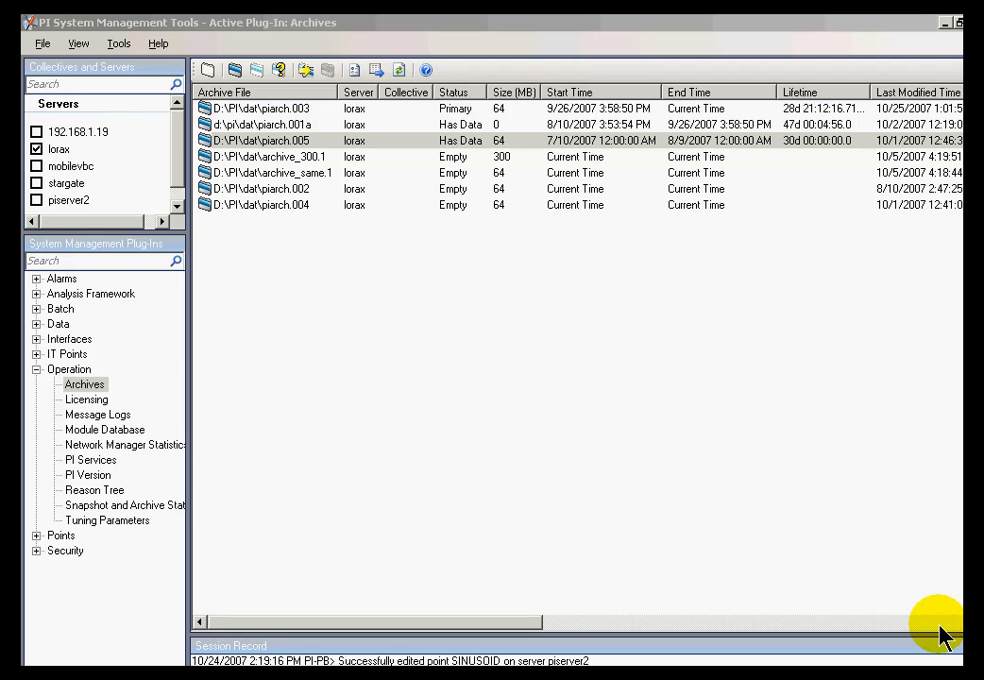
pyautogui.moveTo(740, 391)
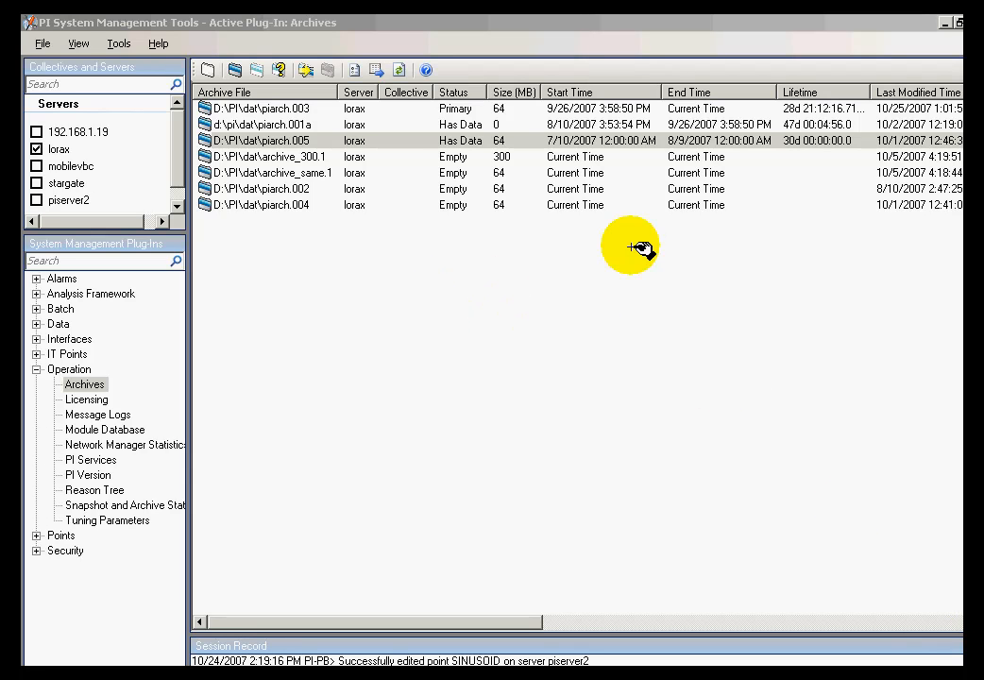
pyautogui.moveTo(619, 223)
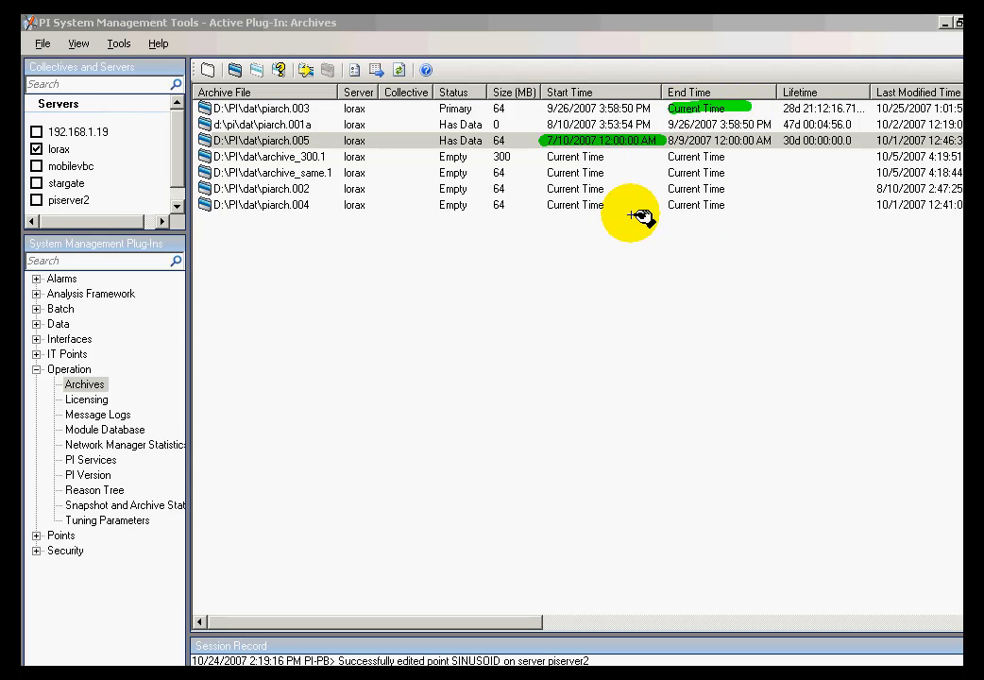
pyautogui.moveTo(595, 193)
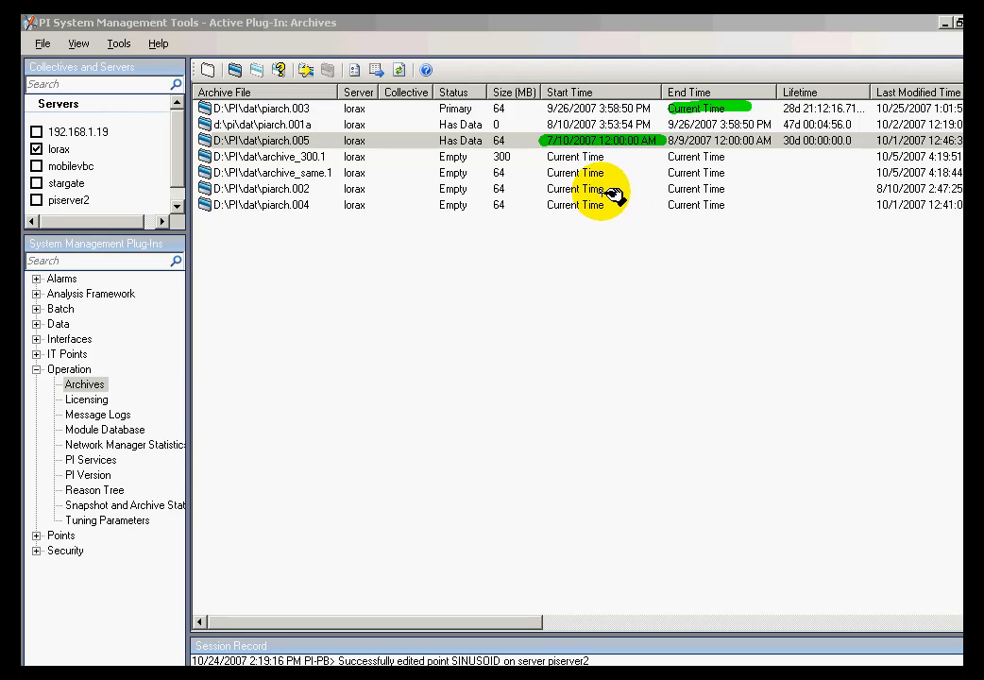
pyautogui.moveTo(620, 226)
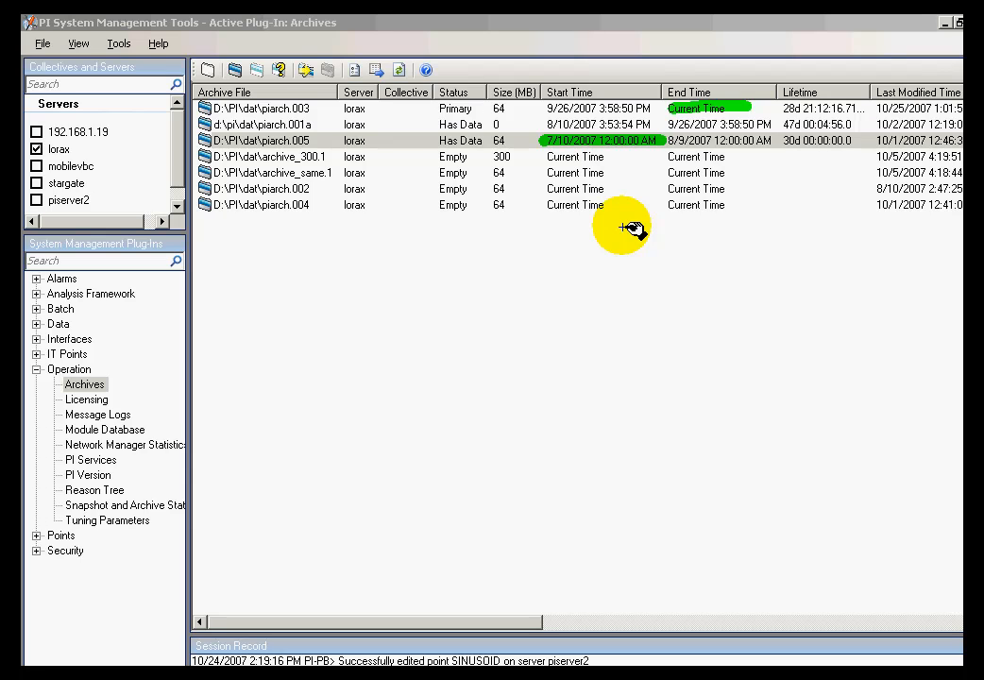
pyautogui.moveTo(471, 201)
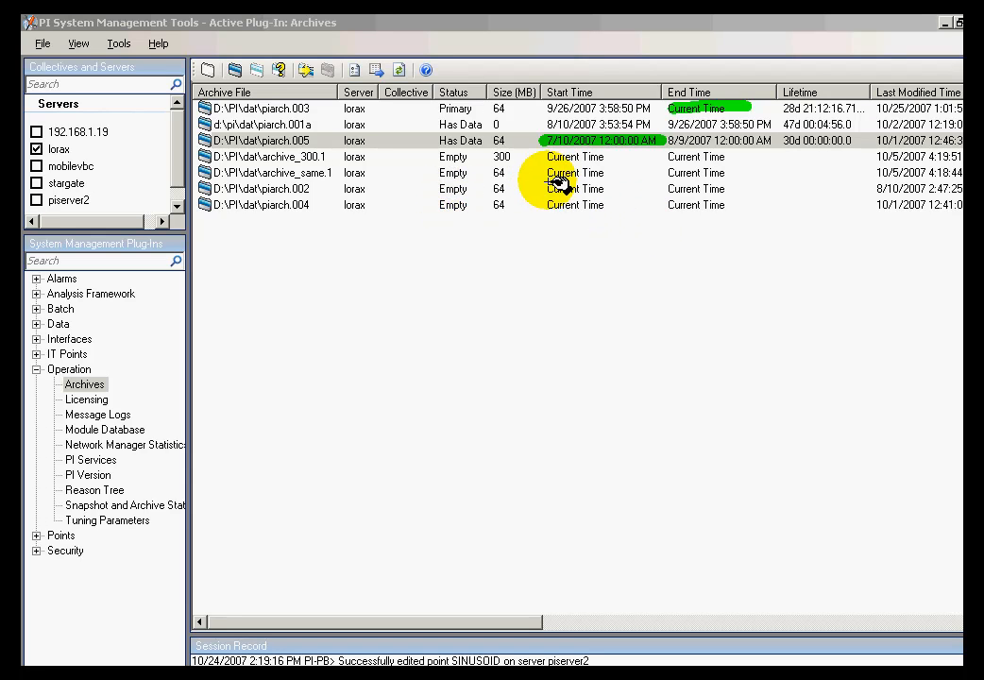
pyautogui.click(574, 189)
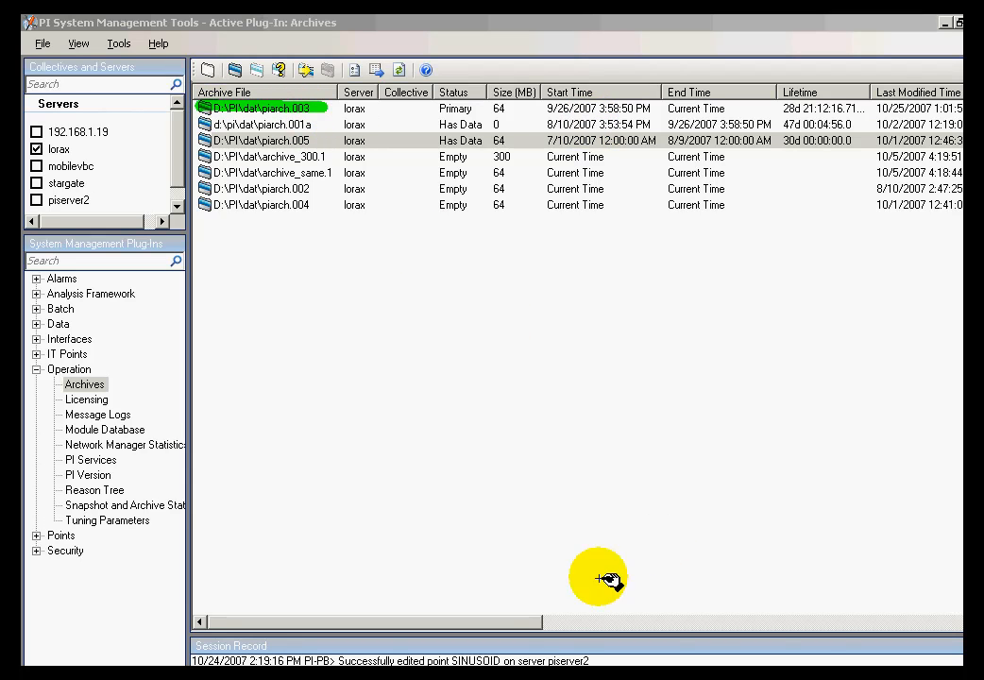
pyautogui.moveTo(850, 627)
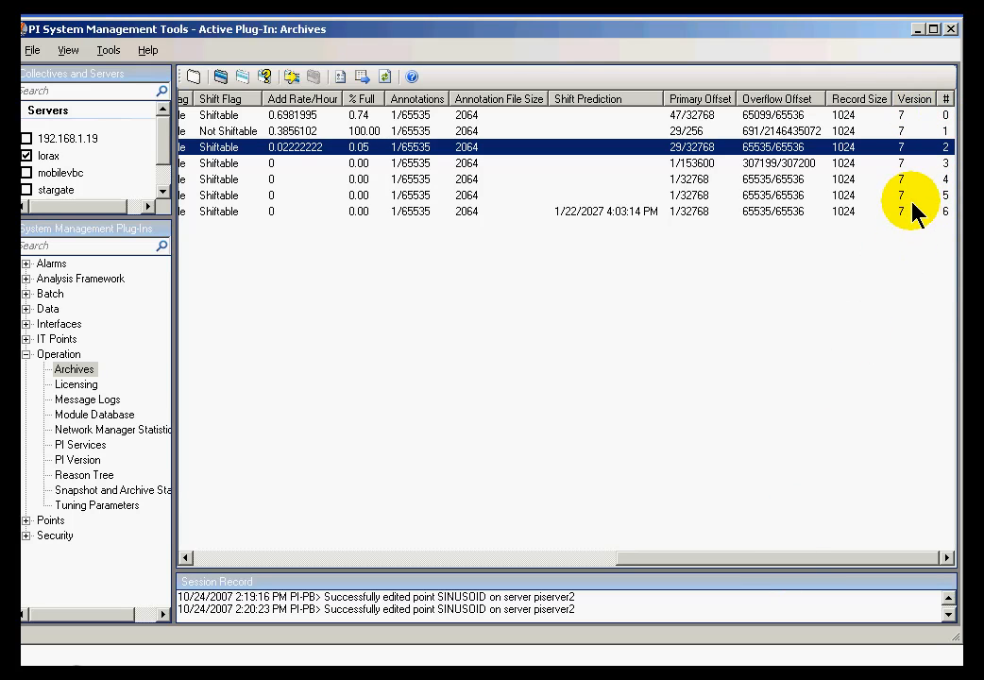
pyautogui.moveTo(884, 123)
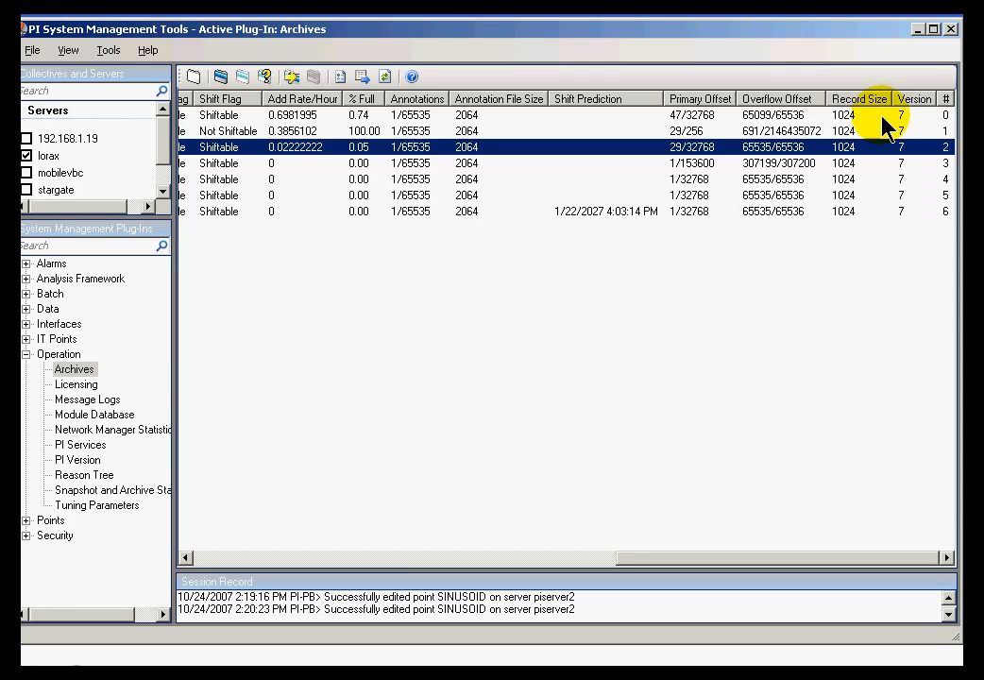
pyautogui.moveTo(877, 192)
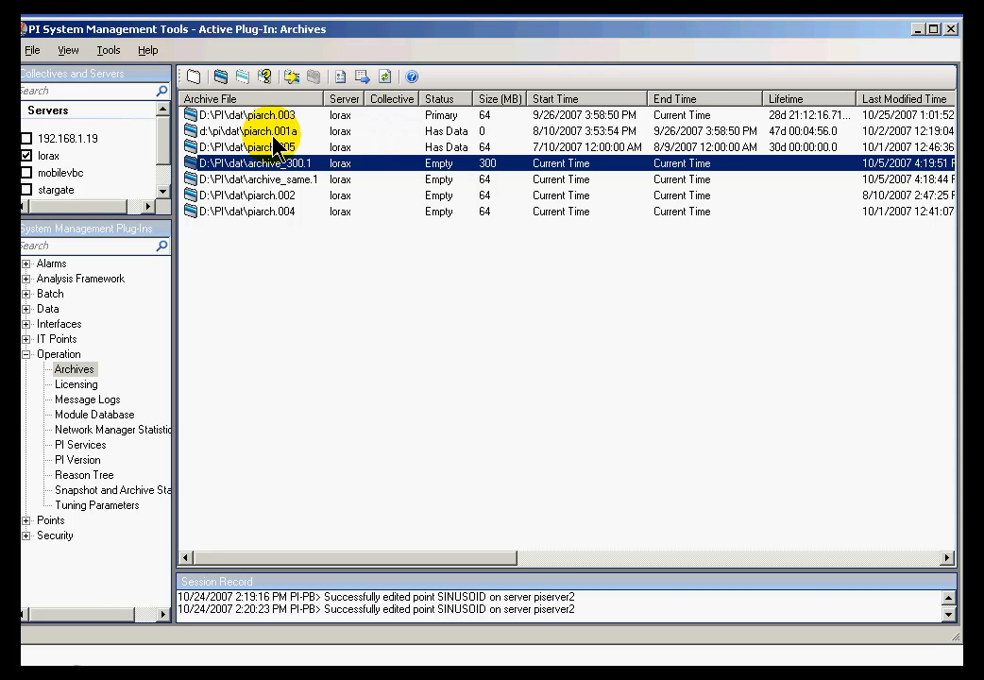
pyautogui.moveTo(227, 125)
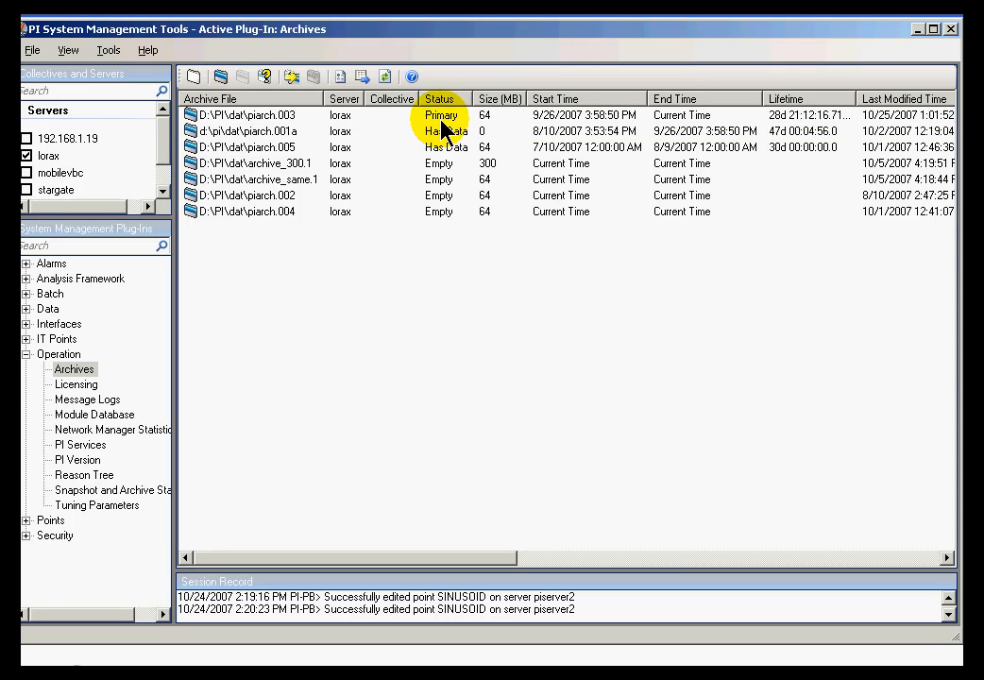
# Select the primary archive piarch.003 row, then the piarch.005 row below it.
pyautogui.click(250, 115)
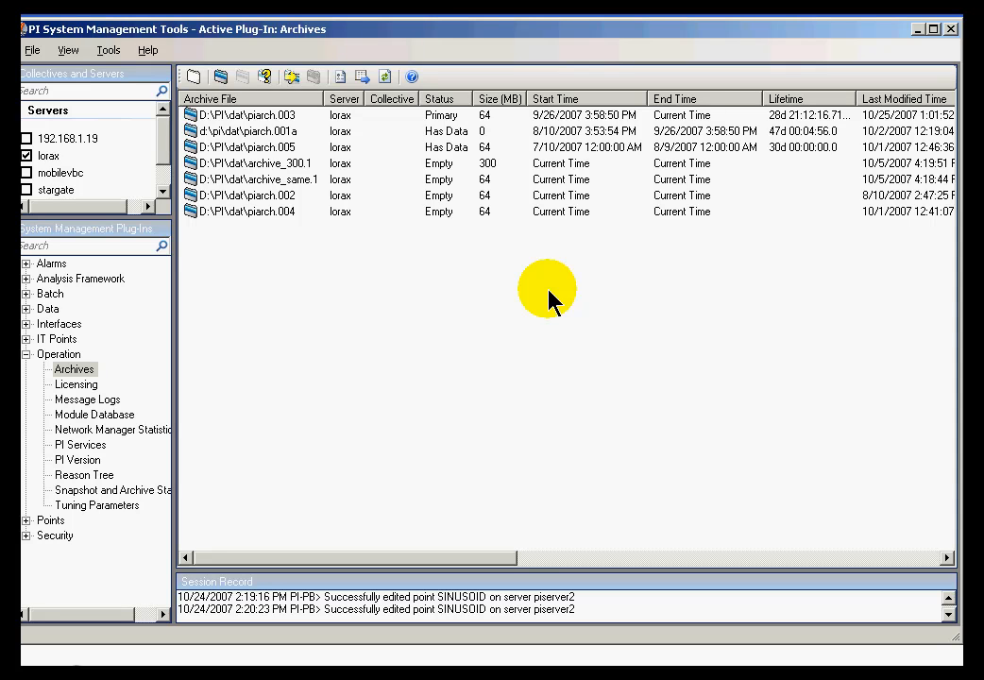
pyautogui.click(249, 147)
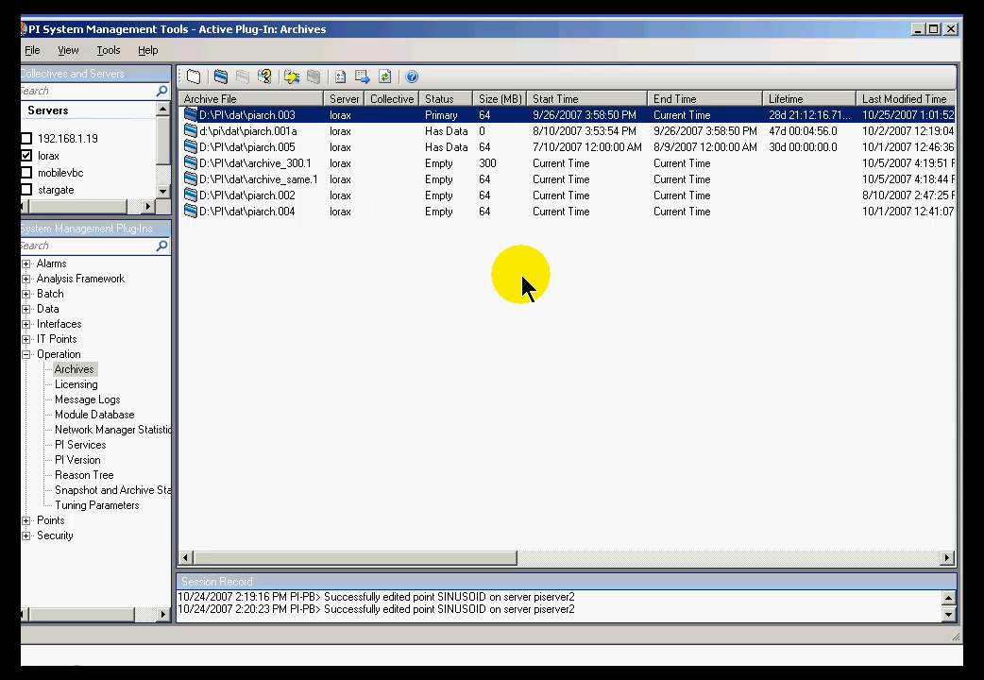
pyautogui.moveTo(245, 123)
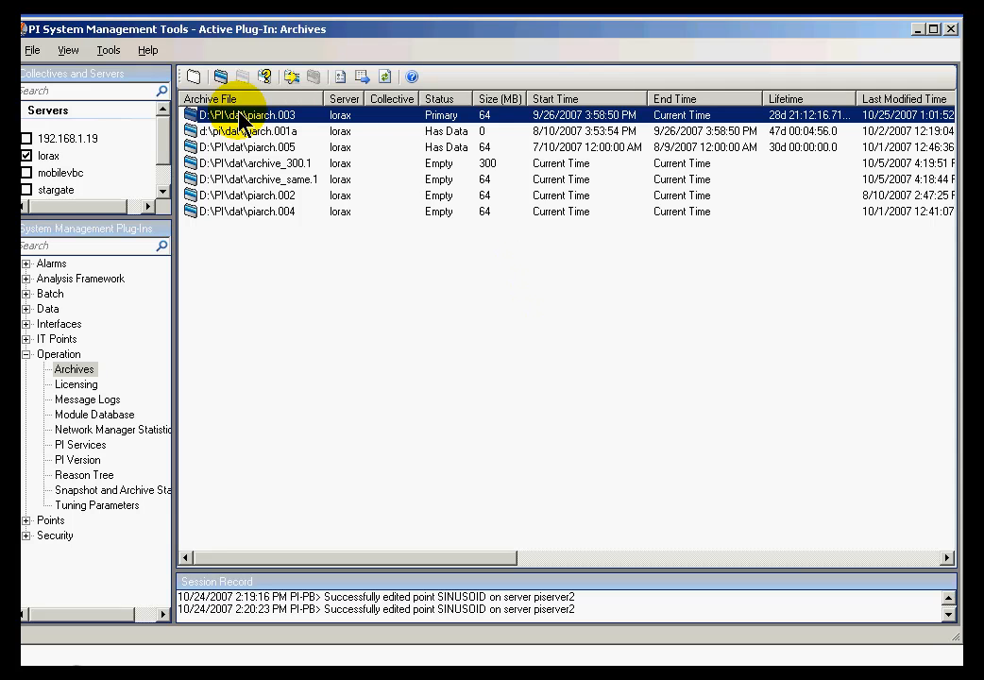
# Choose Make Non-shiftable for piarch.003 and then for piarch.005 from their context menus.
pyautogui.rightClick(243, 115)
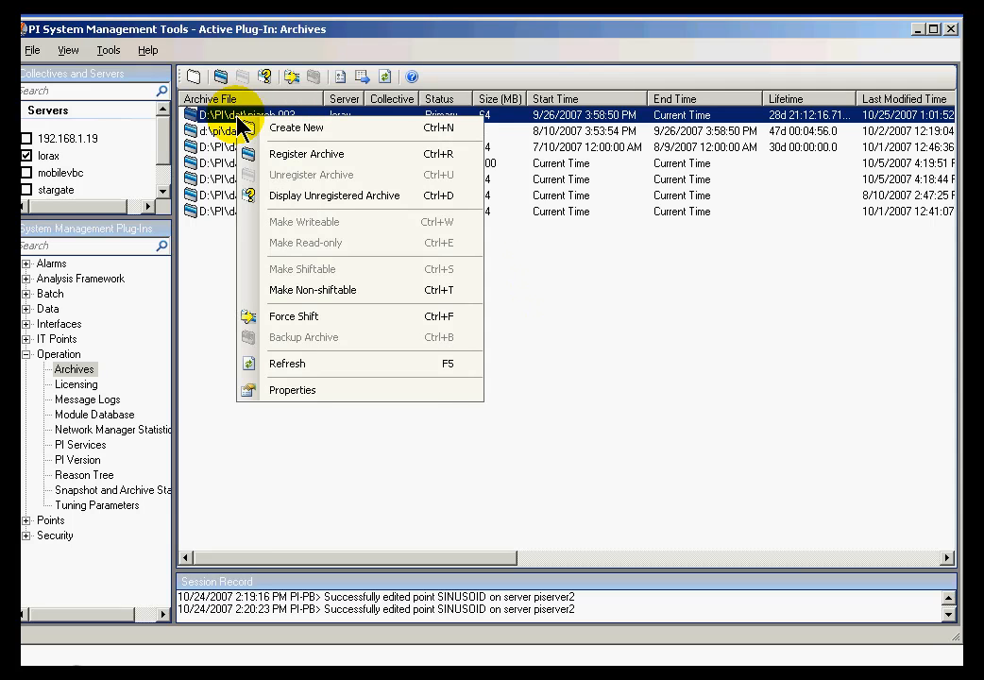
pyautogui.moveTo(355, 291)
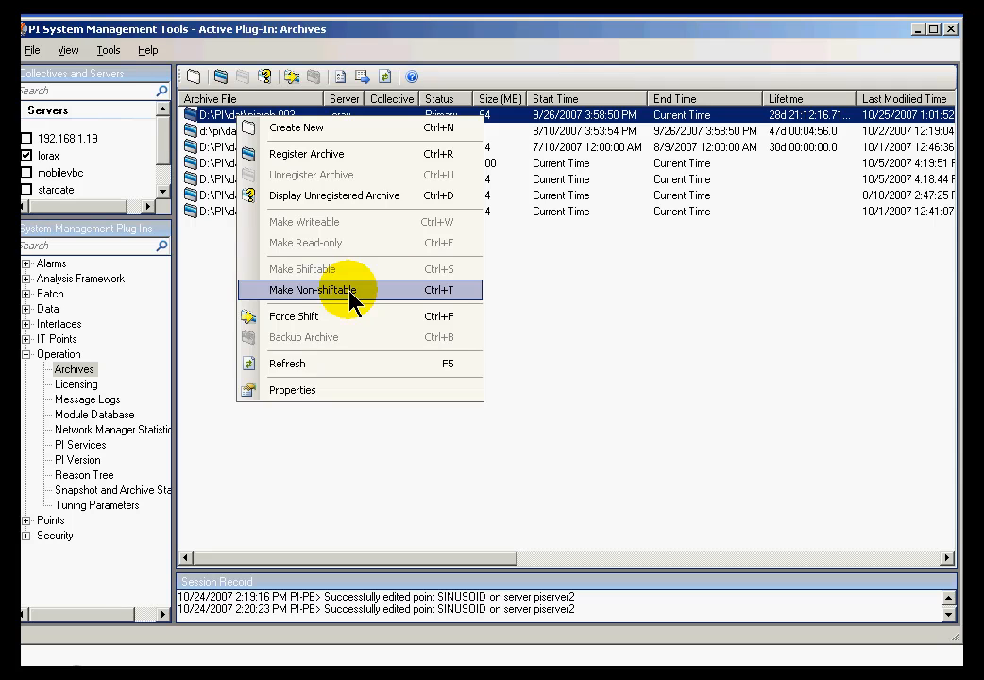
pyautogui.click(314, 291)
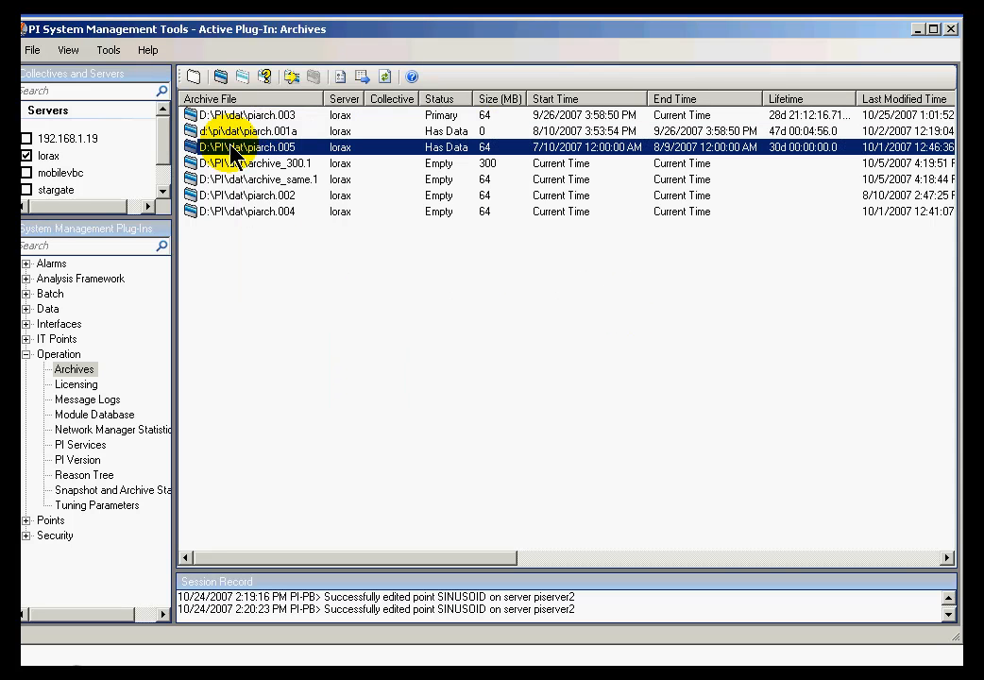
pyautogui.rightClick(245, 147)
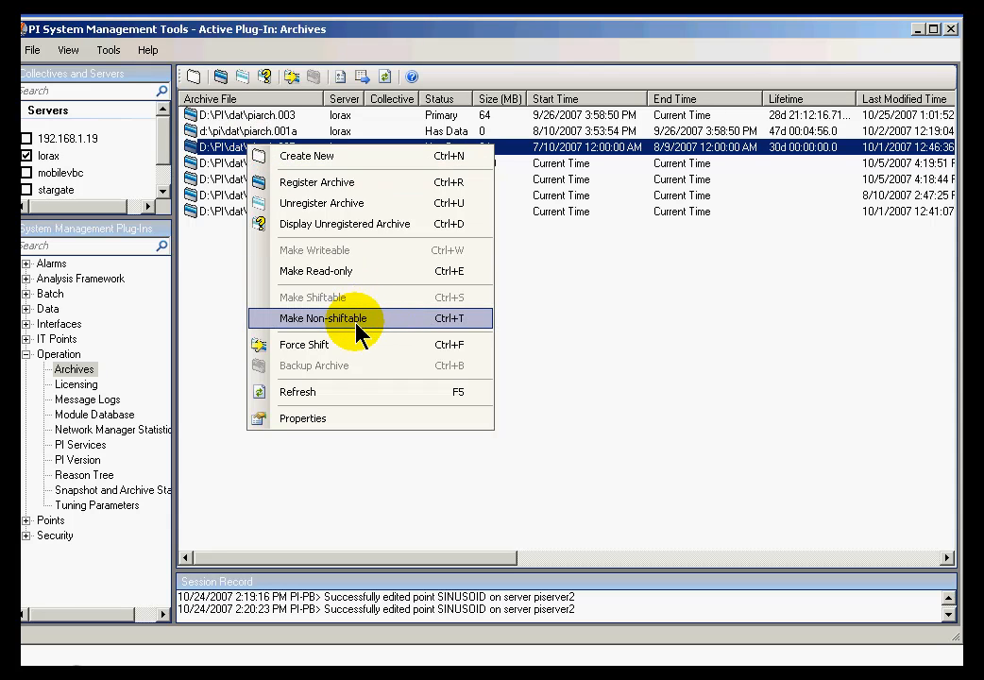
pyautogui.click(325, 317)
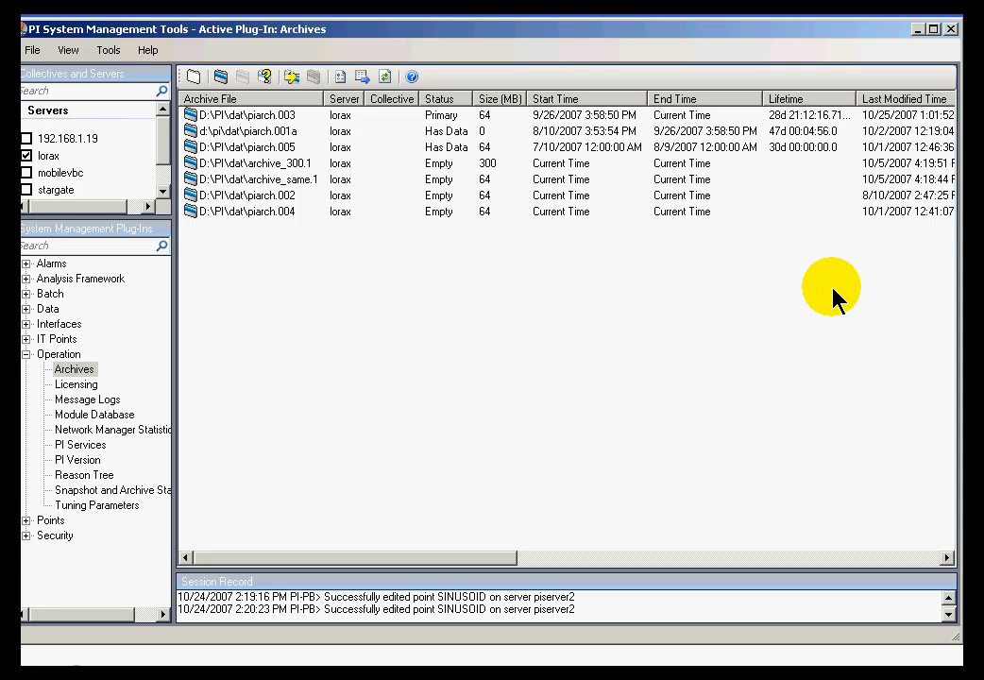
pyautogui.moveTo(471, 30)
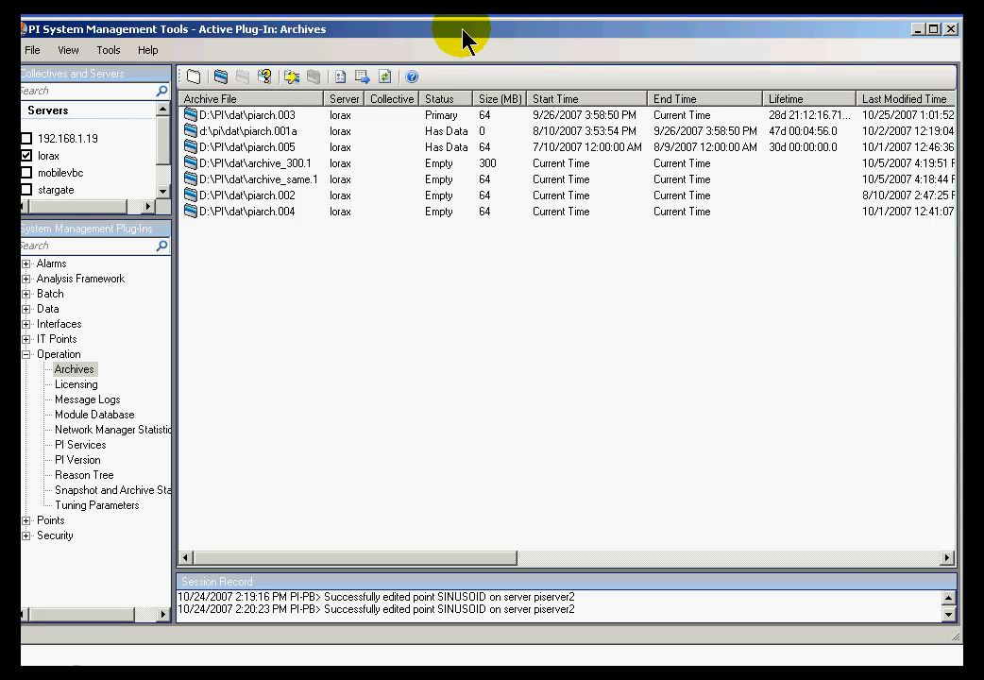
pyautogui.moveTo(476, 42)
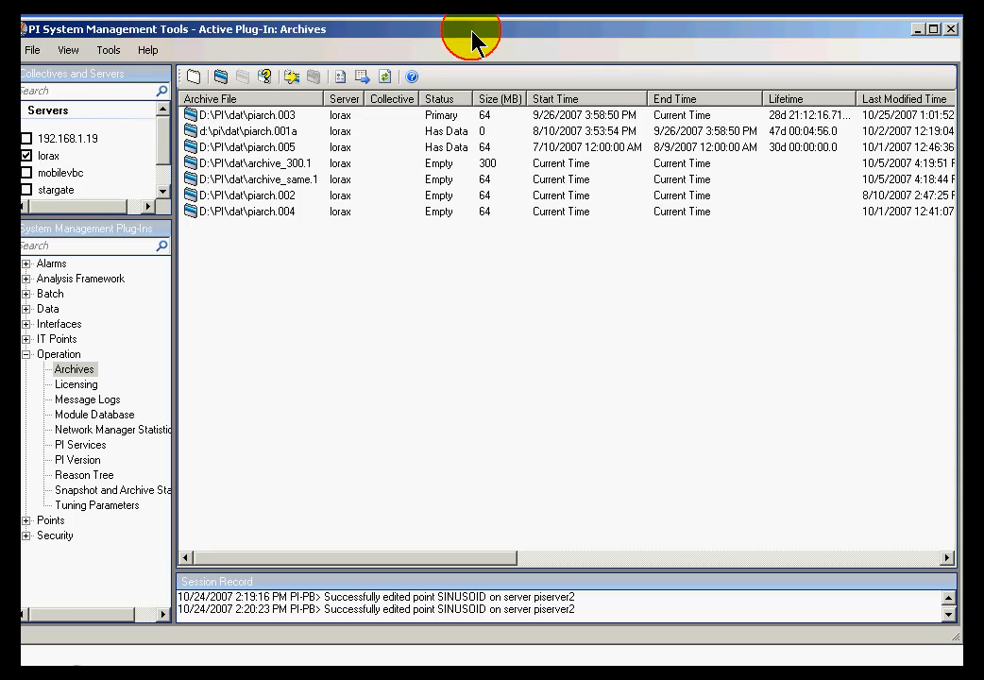
pyautogui.moveTo(448, 152)
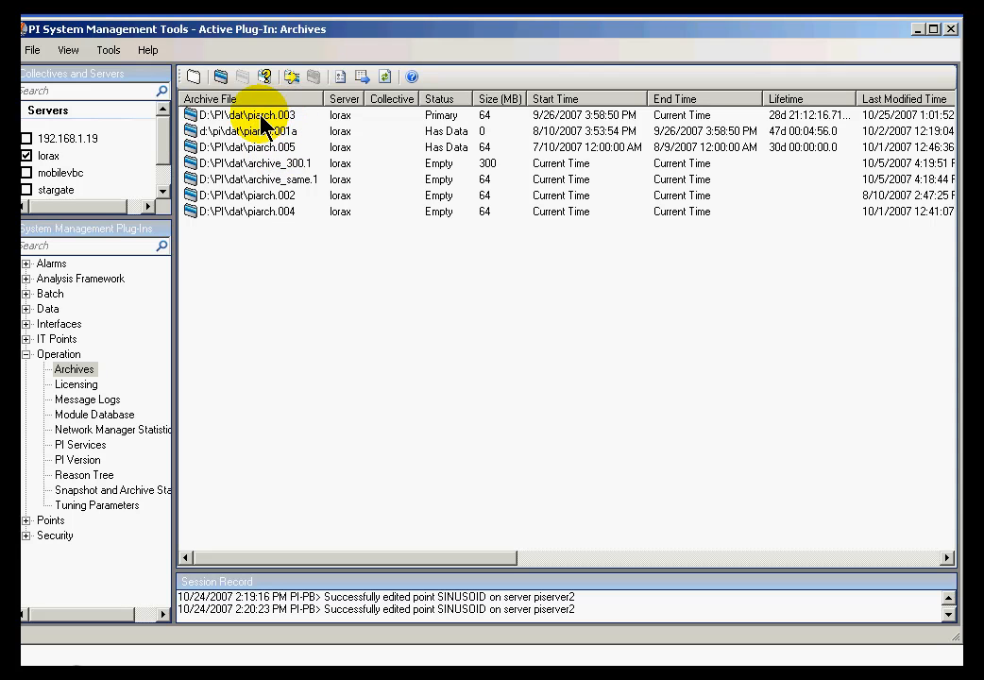
pyautogui.moveTo(264, 151)
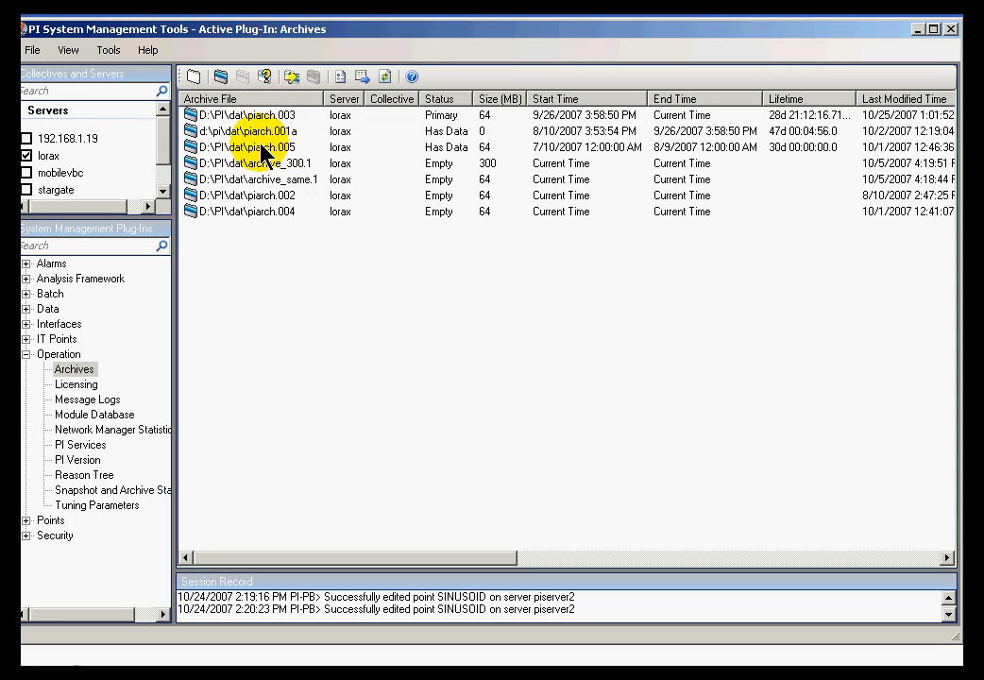